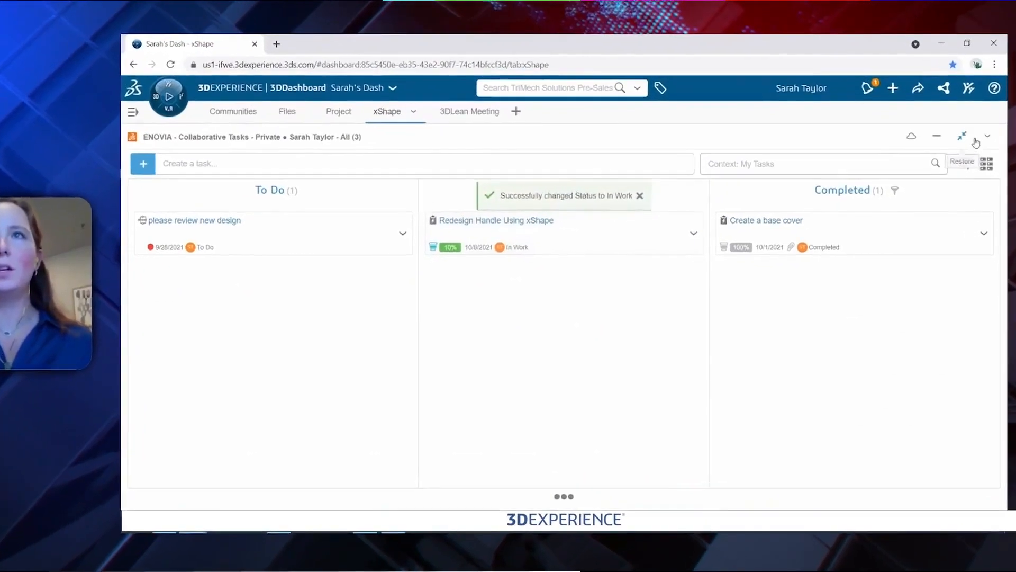
# Restore the Collaborative Tasks widget and maximize the xShape carving knife widget
pyautogui.click(964, 137)
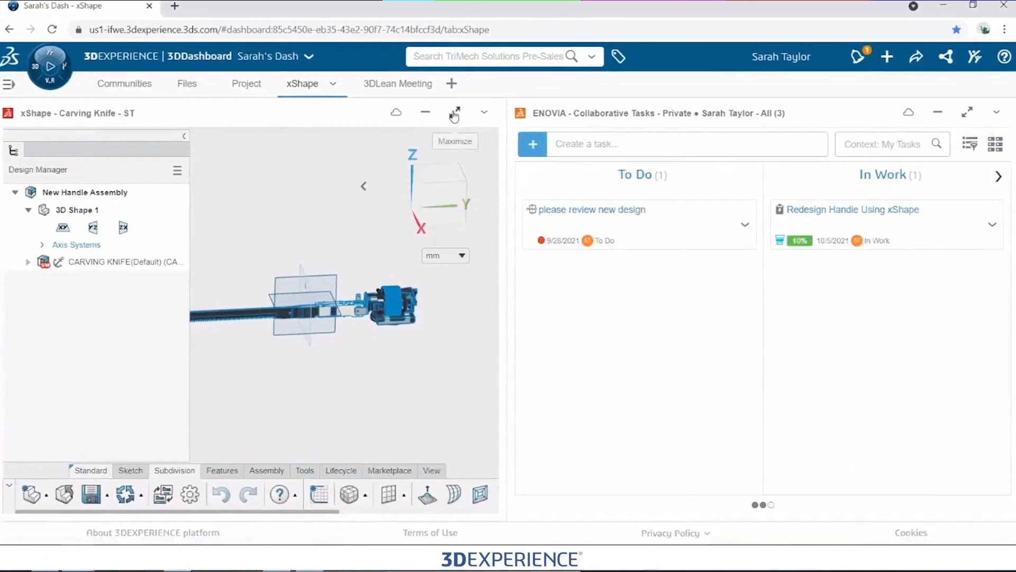
pyautogui.click(454, 112)
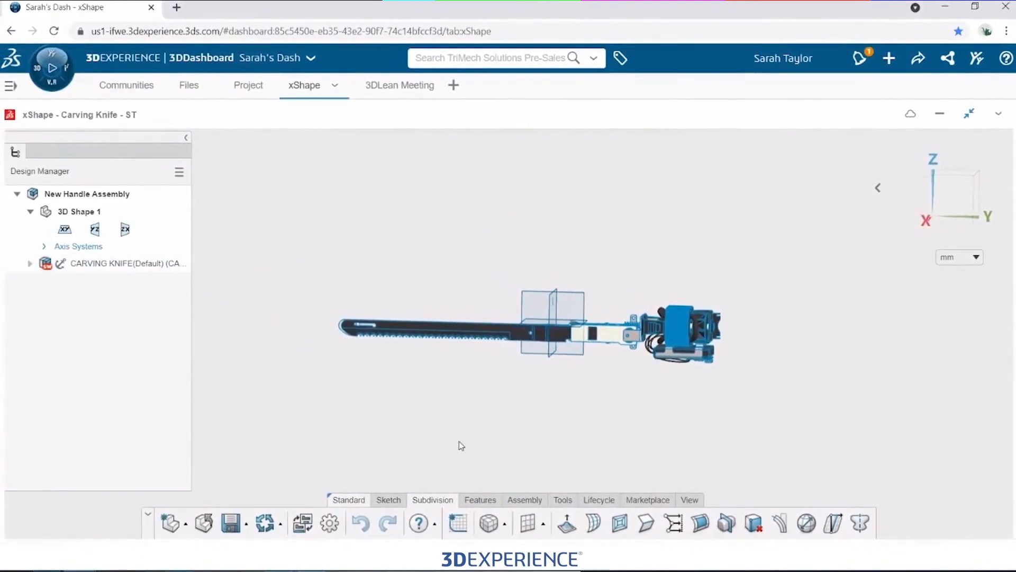
# Insert a new component named New Handle Concept, placed at the origin
pyautogui.click(87, 194)
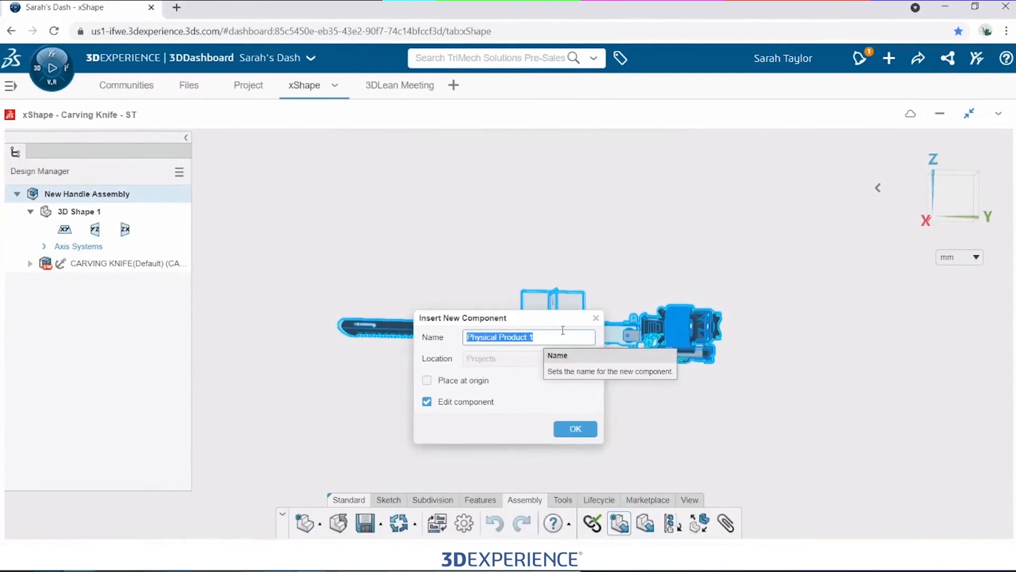
pyautogui.write('New Handle Concept')
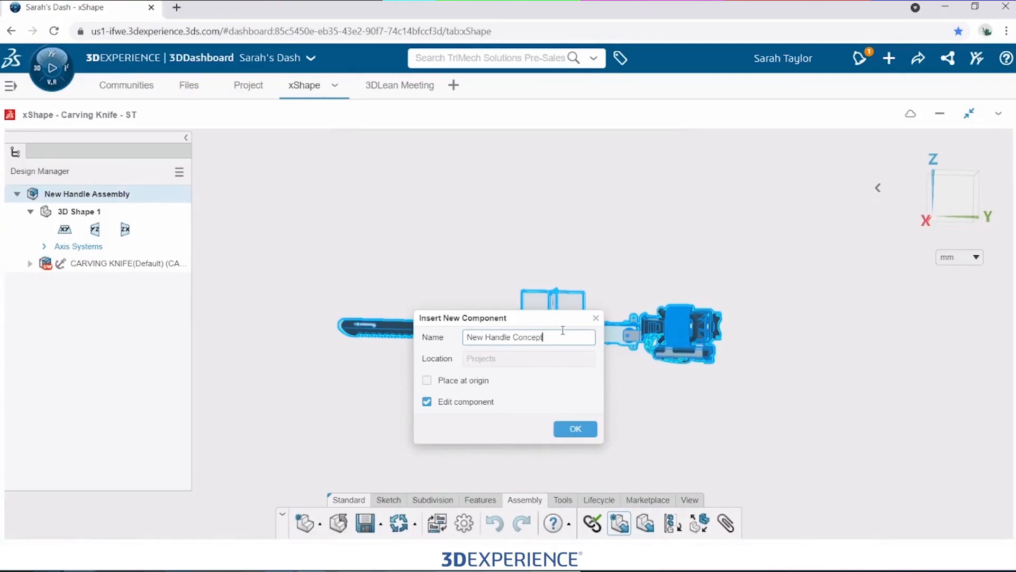
pyautogui.click(427, 380)
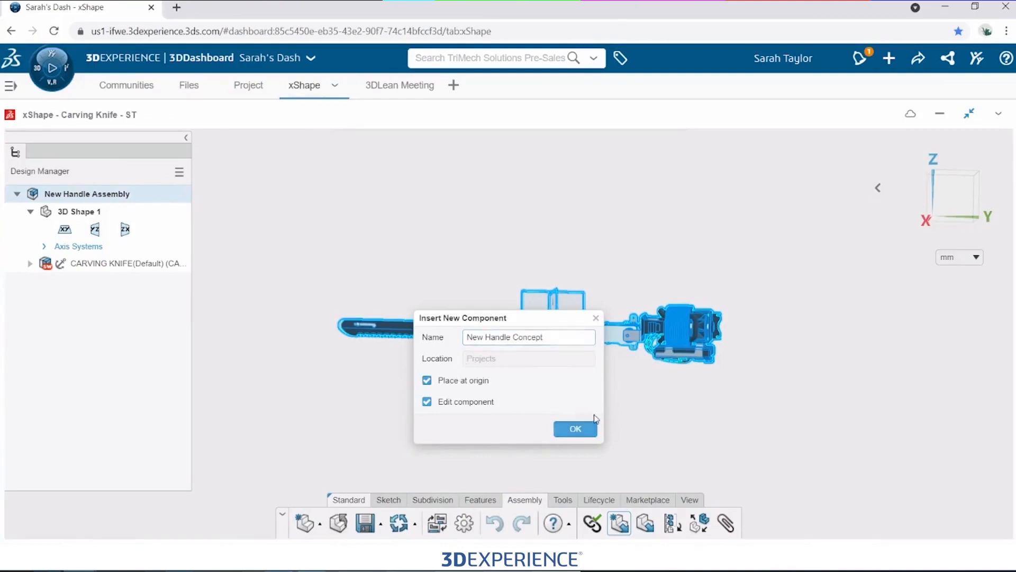
pyautogui.click(574, 428)
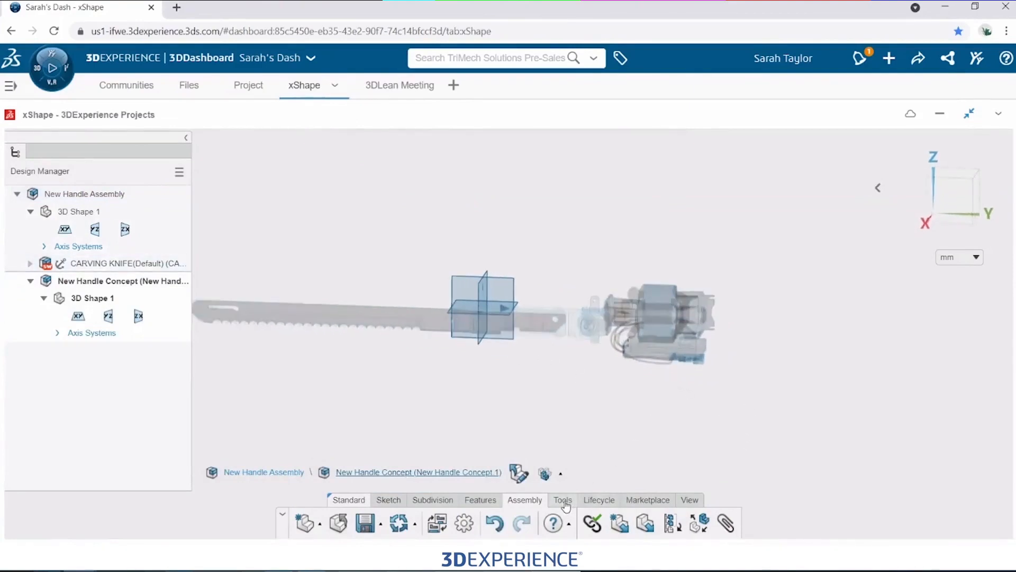
# Insert Carving Knife Hand Sketch.png as a reference picture
pyautogui.click(563, 500)
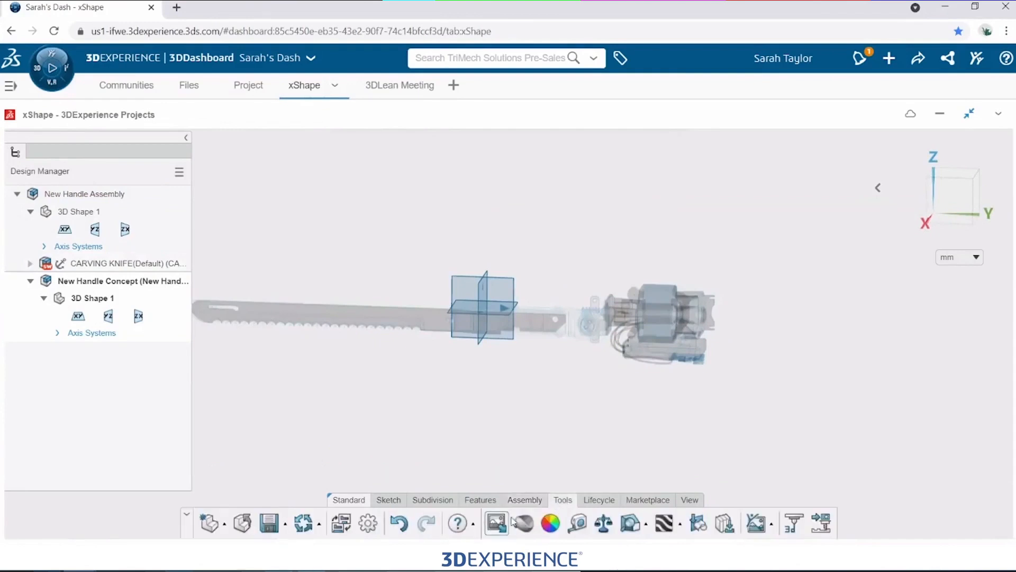
pyautogui.click(496, 523)
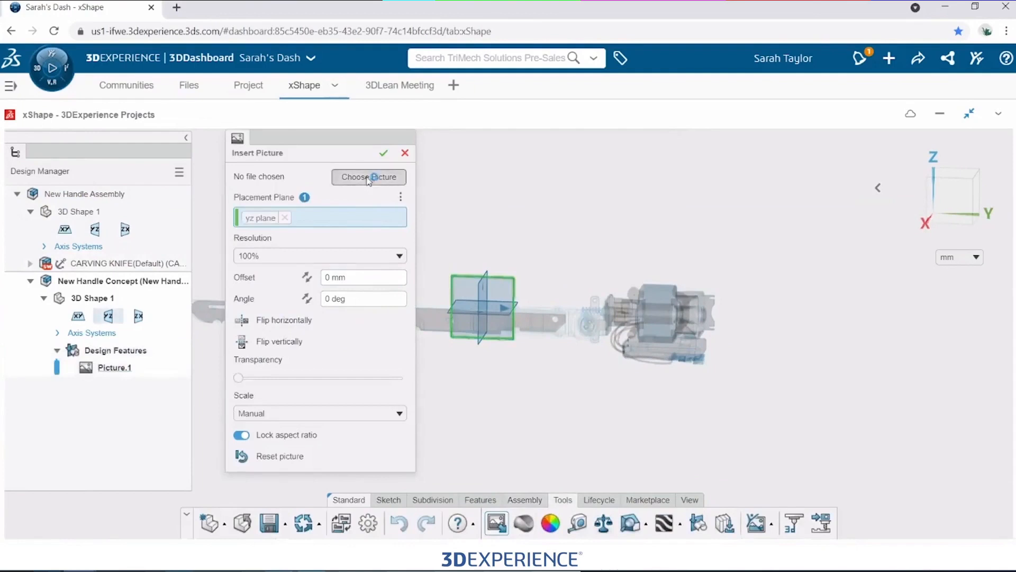
pyautogui.click(368, 177)
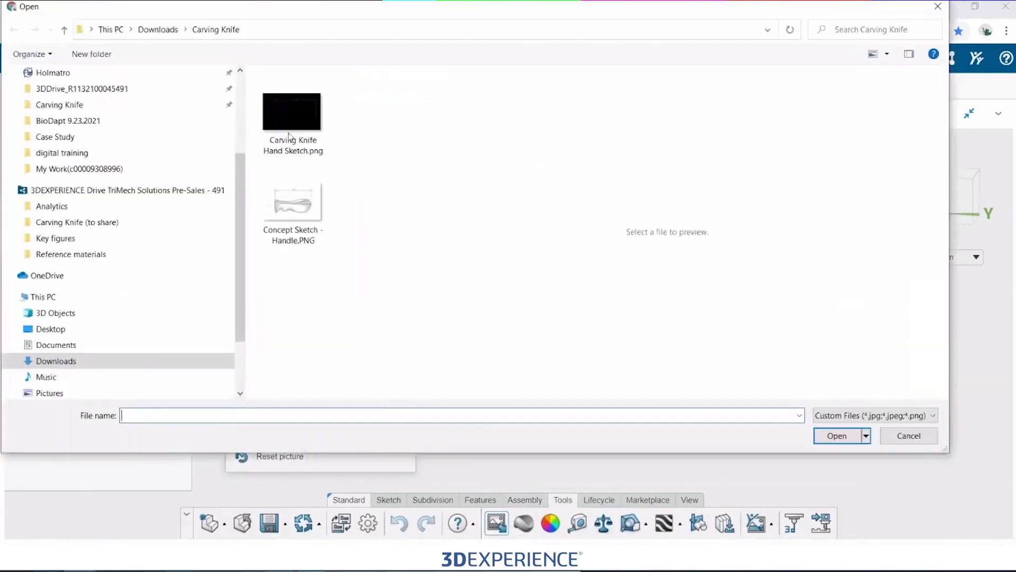
pyautogui.click(293, 113)
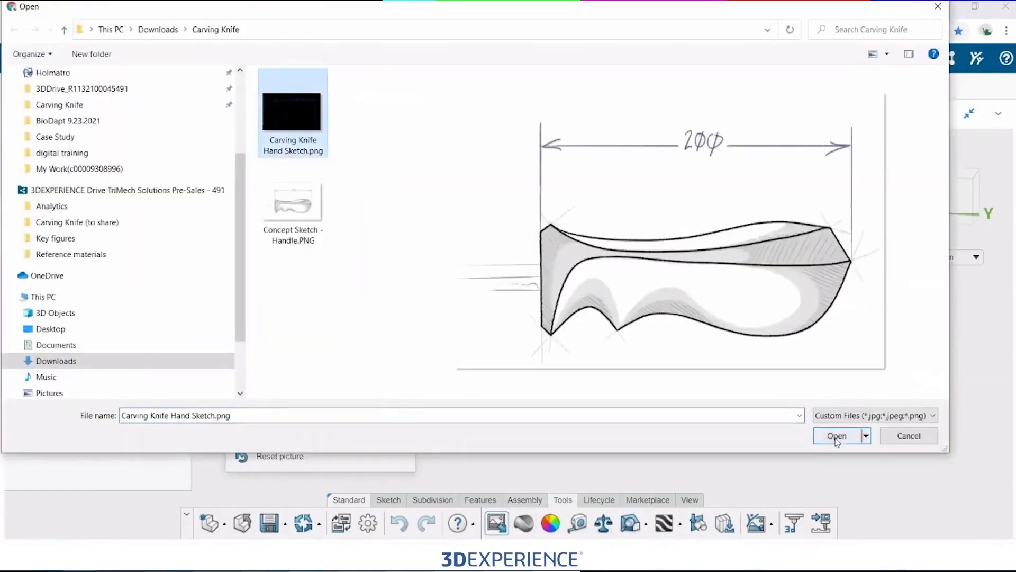
pyautogui.click(837, 435)
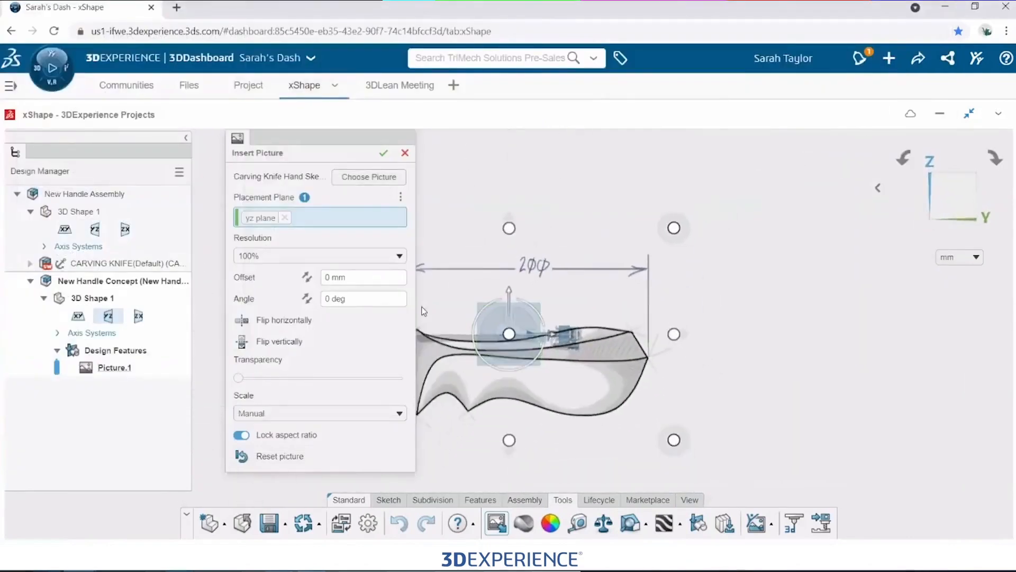
# Scale the picture by two on-screen points at the handle ends to 186 mm and confirm
pyautogui.click(320, 413)
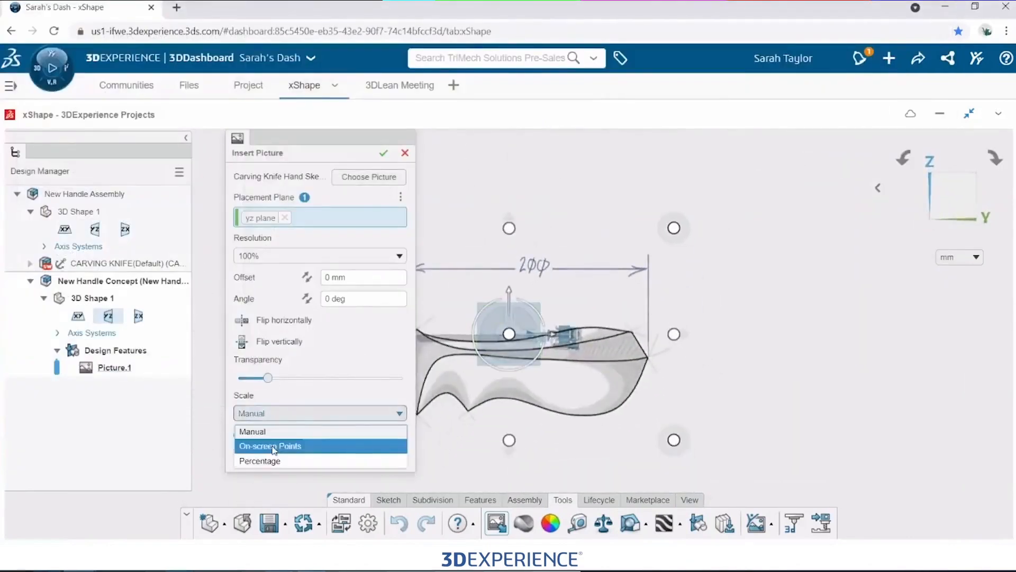
pyautogui.click(271, 446)
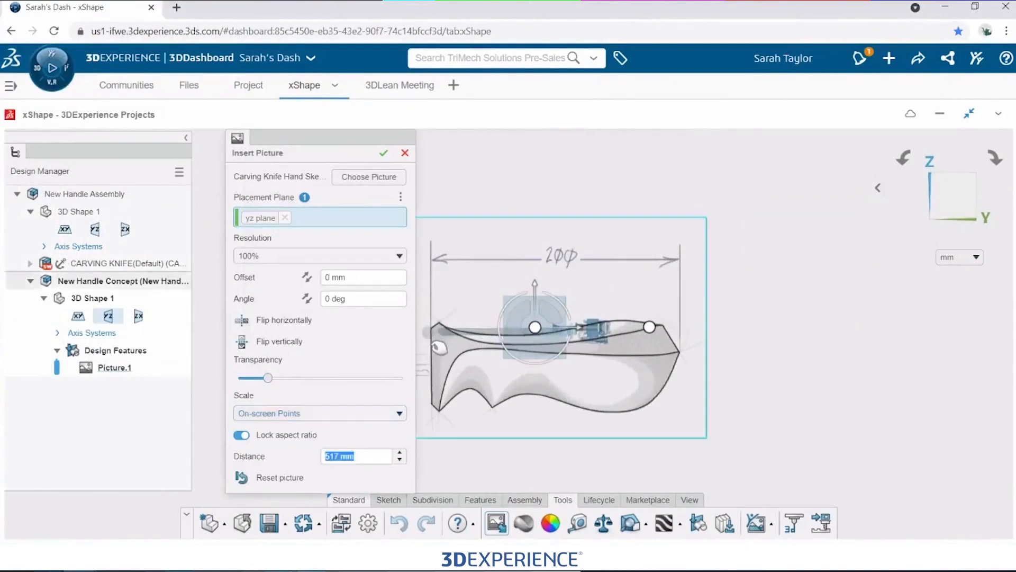
pyautogui.moveTo(648, 327); pyautogui.dragTo(674, 357)
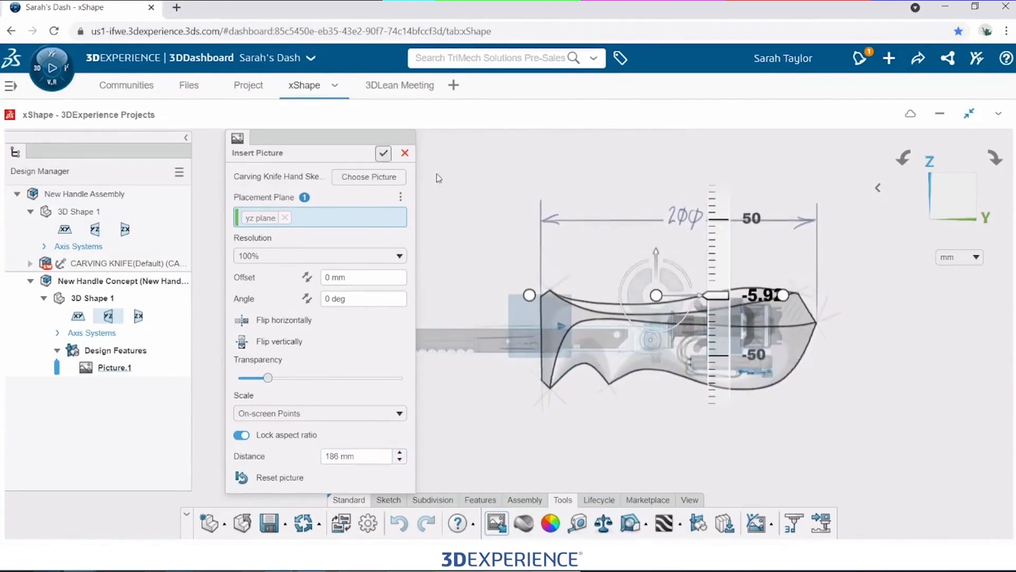
pyautogui.click(384, 153)
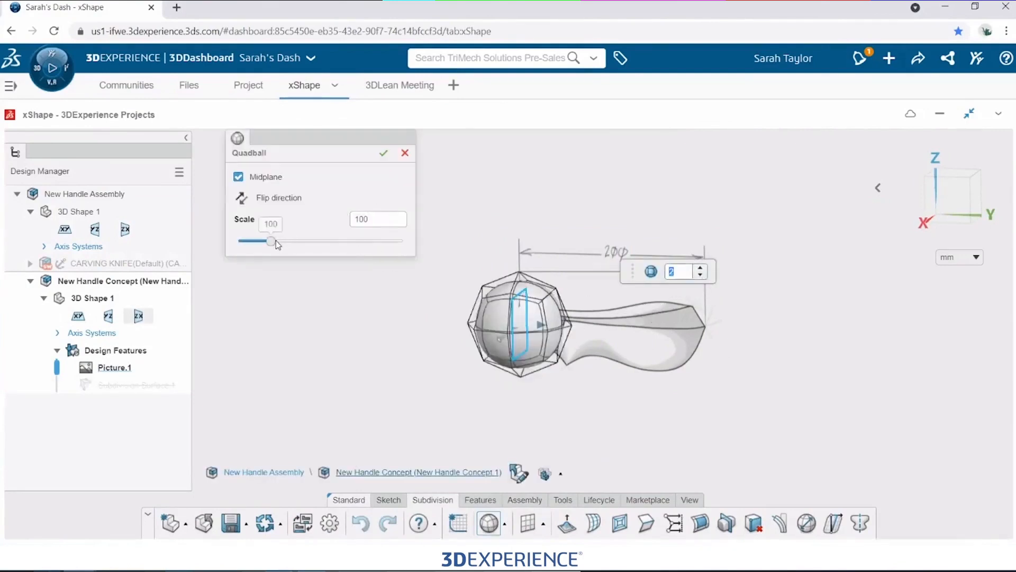
# Resize the starting quadball sphere with the Scale slider
pyautogui.moveTo(271, 240); pyautogui.dragTo(279, 240)
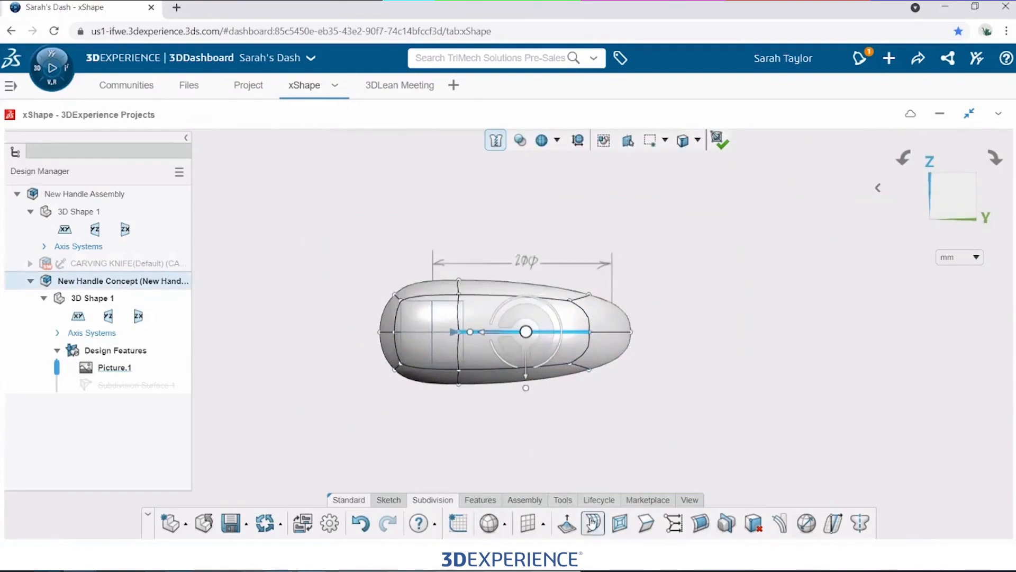
# Add two edge loops across the body and another loop near the left end
pyautogui.click(591, 523)
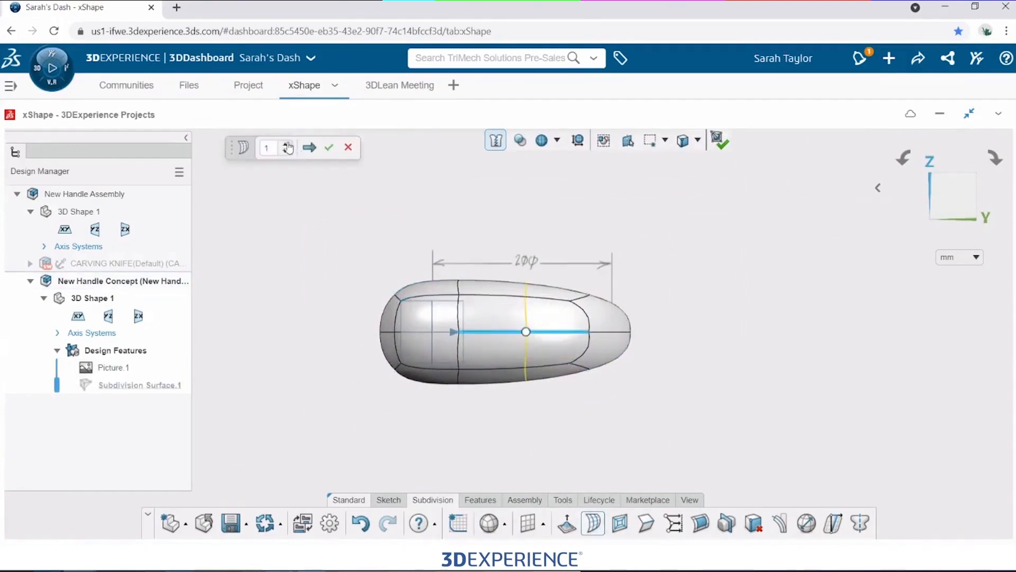
pyautogui.click(285, 143)
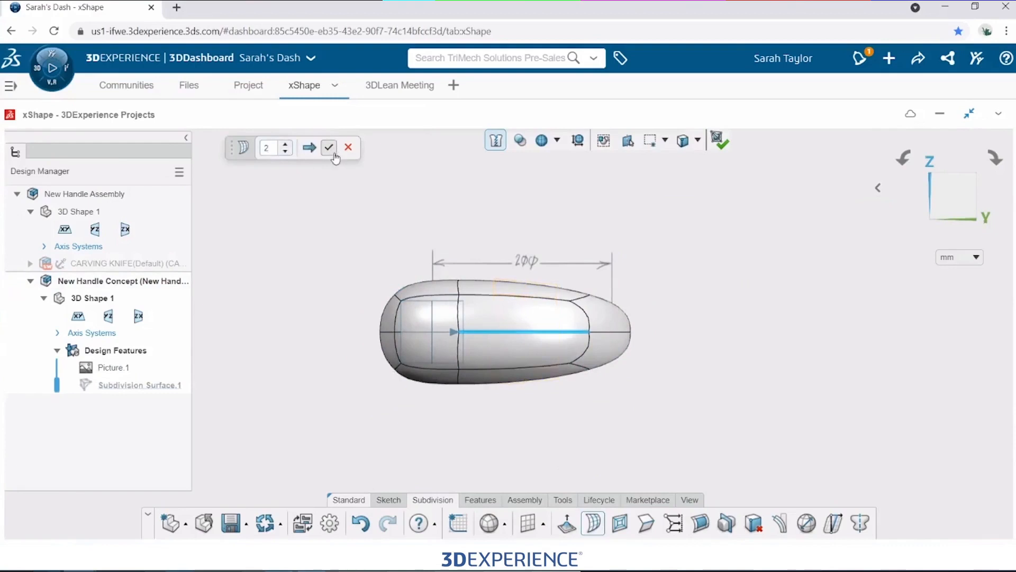
pyautogui.click(329, 147)
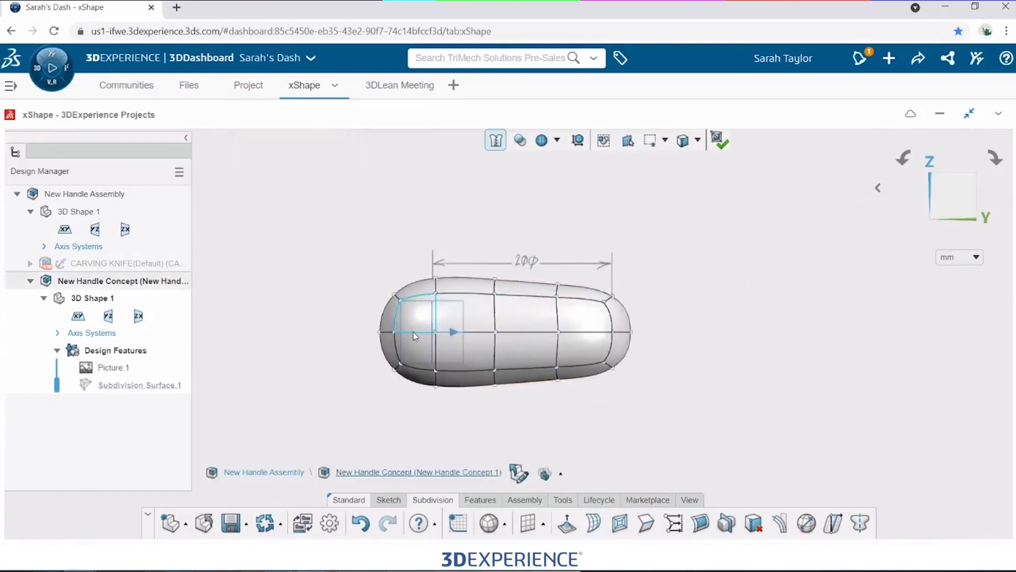
pyautogui.click(593, 524)
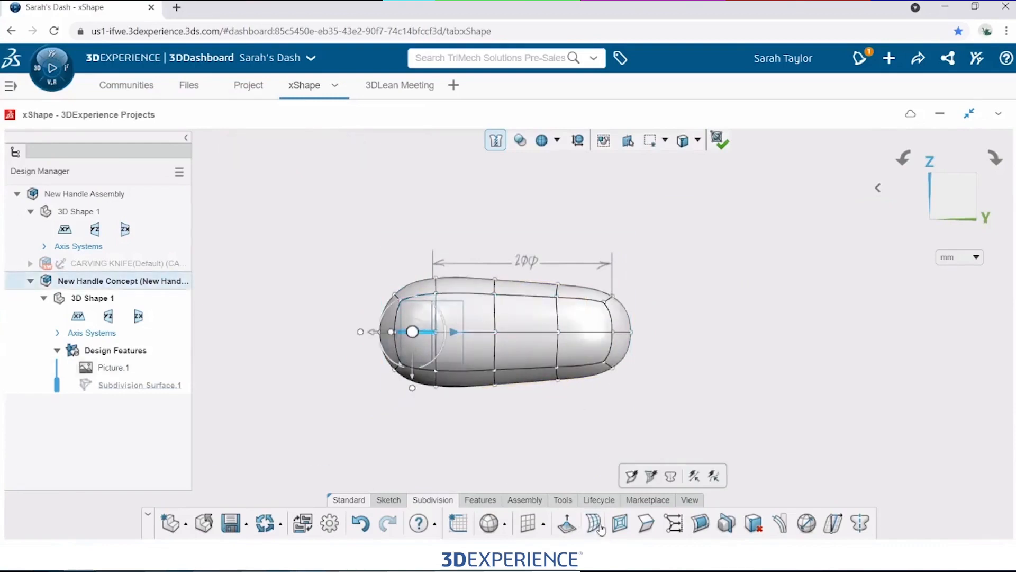
pyautogui.click(592, 523)
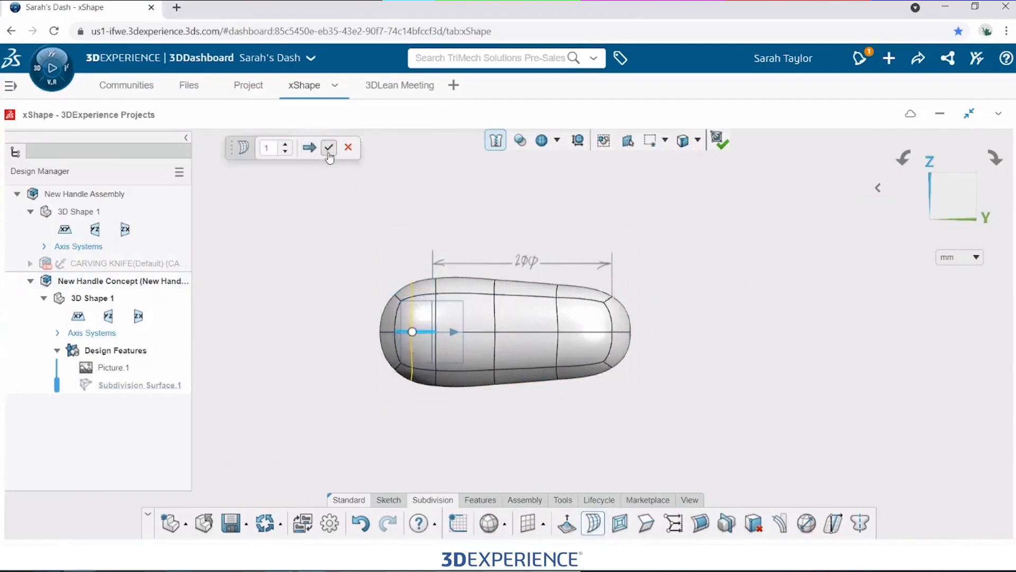
pyautogui.click(328, 147)
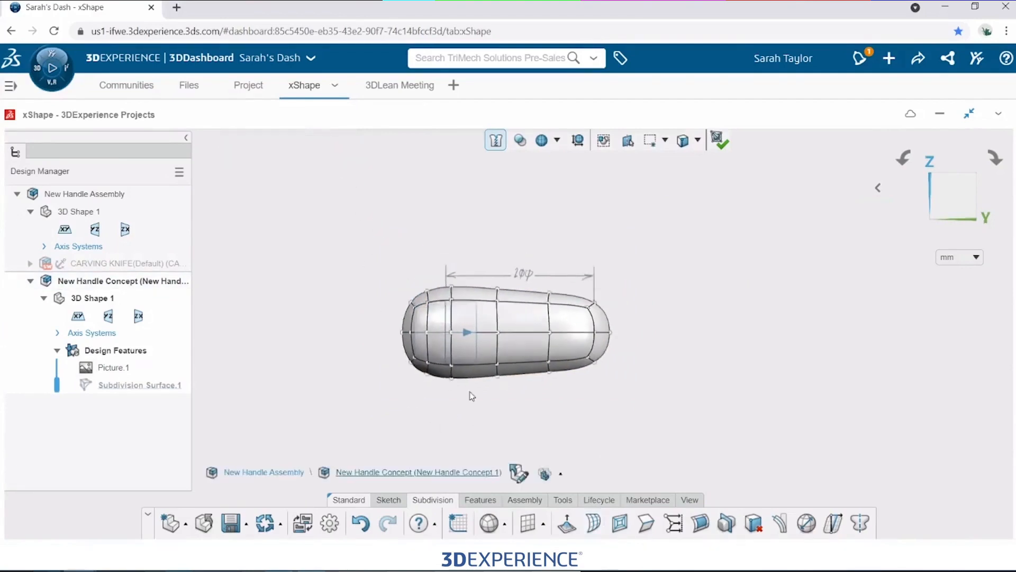
# Flatten the left end face of the handle body
pyautogui.click(465, 333)
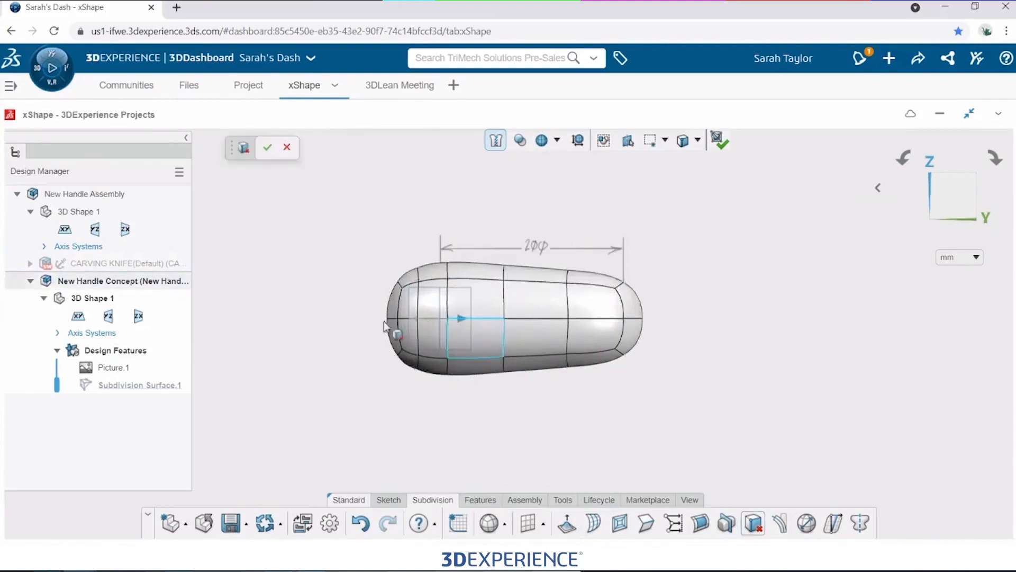
pyautogui.click(267, 148)
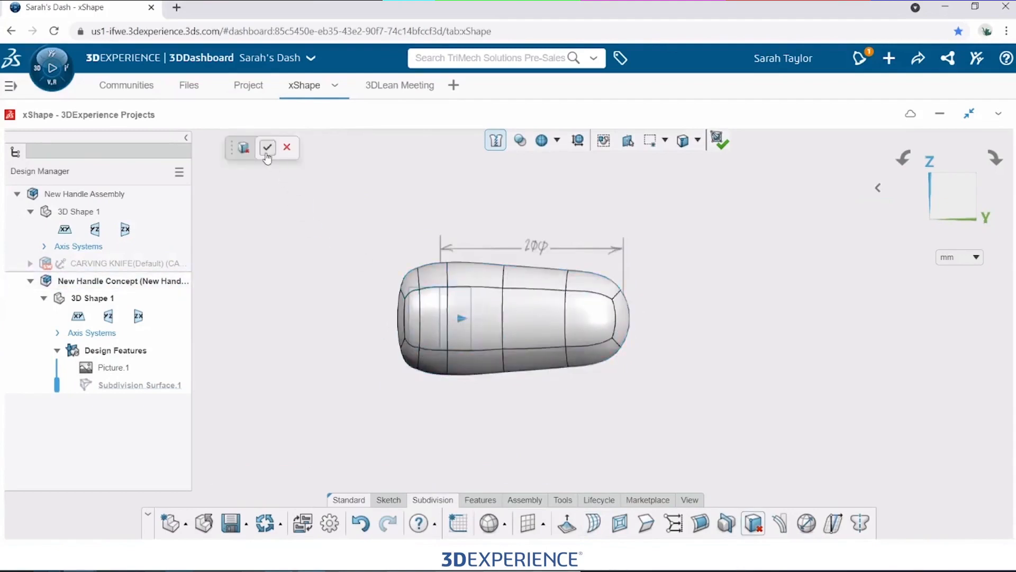
pyautogui.click(267, 147)
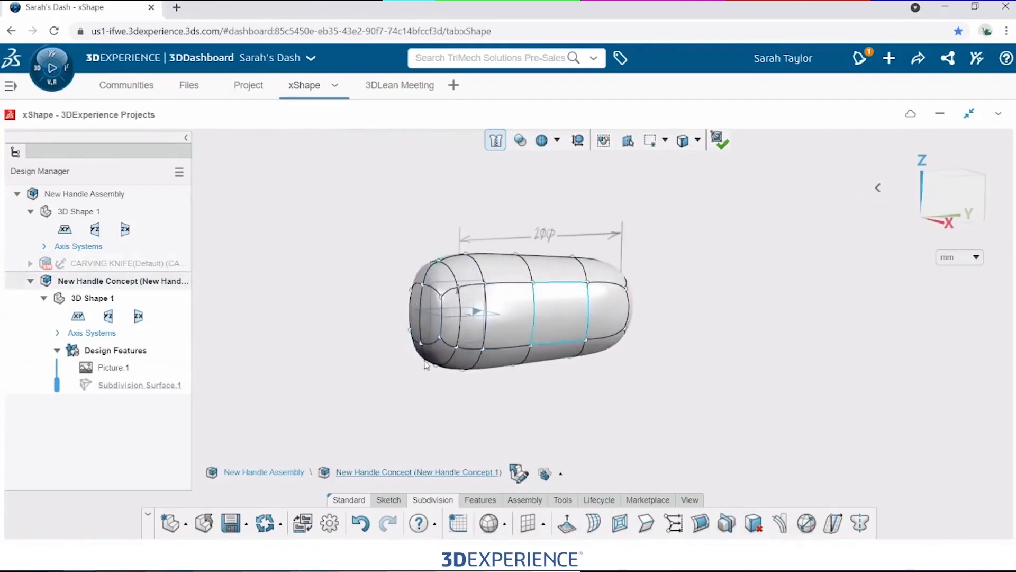
# Pull out the flattened end face and confirm the extension
pyautogui.click(424, 311)
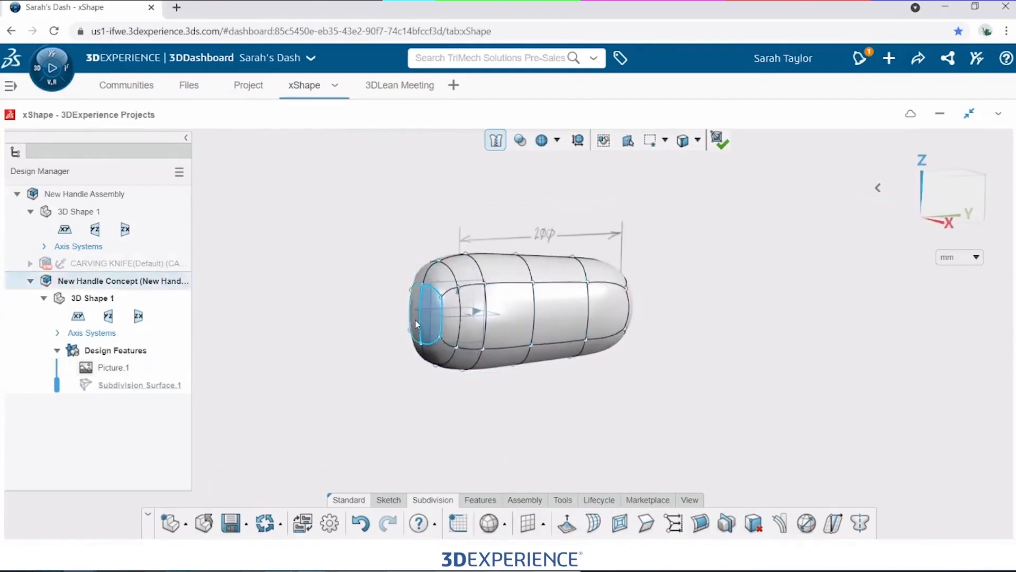
pyautogui.click(424, 314)
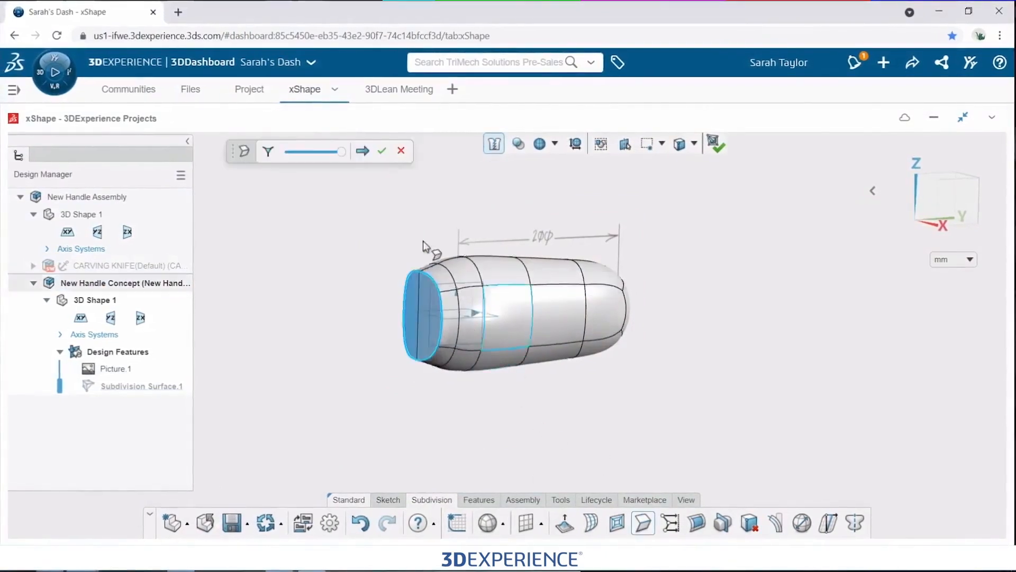
pyautogui.click(383, 150)
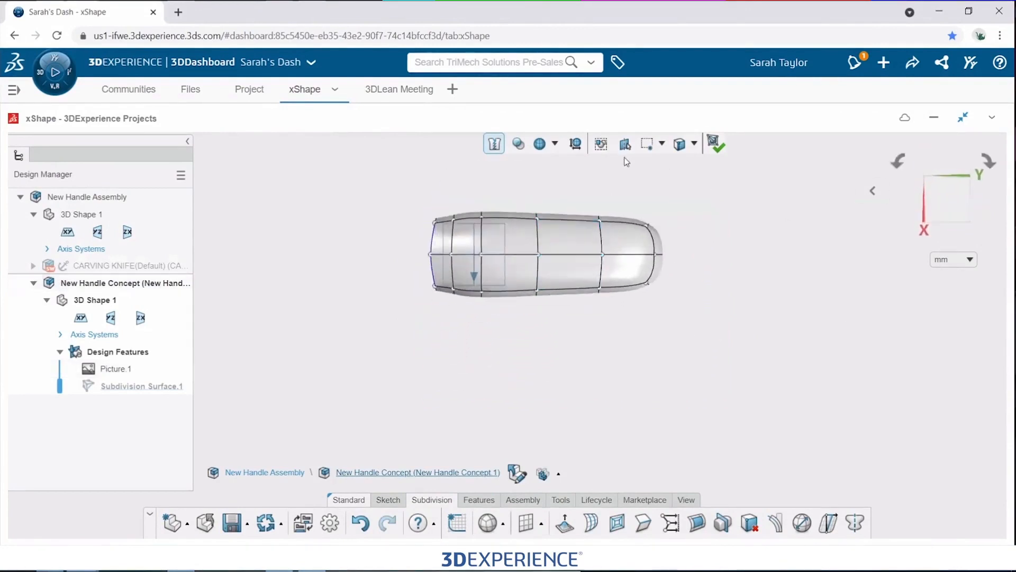
# Filter selection to faces and box-select the faces on one half of the handle
pyautogui.click(694, 144)
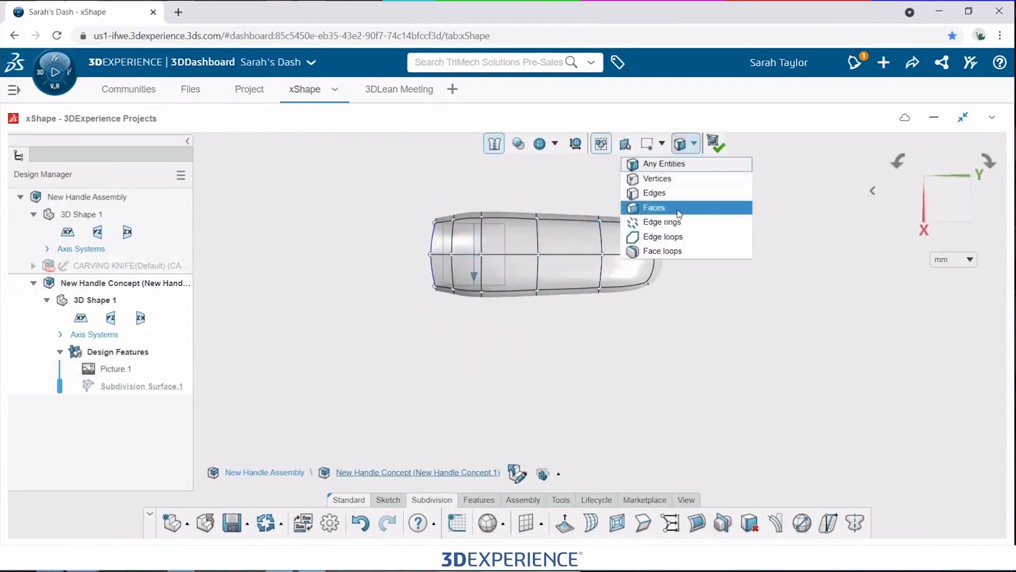
pyautogui.click(653, 207)
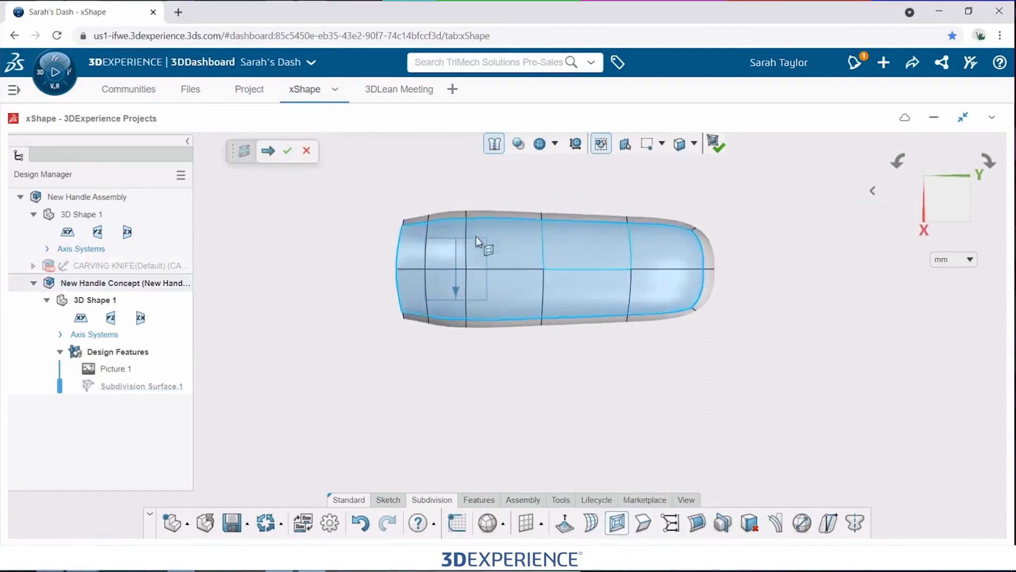
pyautogui.click(515, 299)
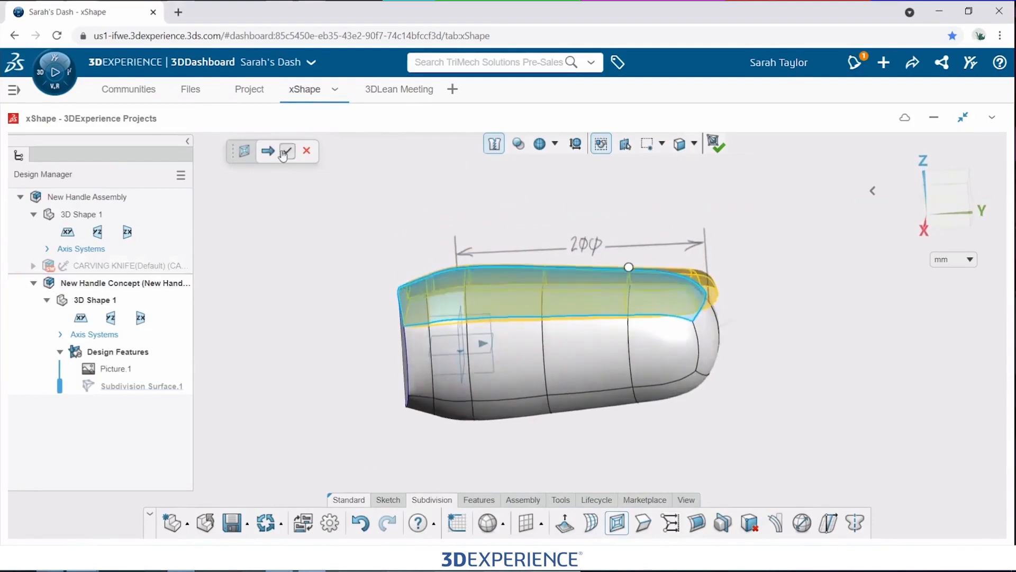
pyautogui.click(266, 150)
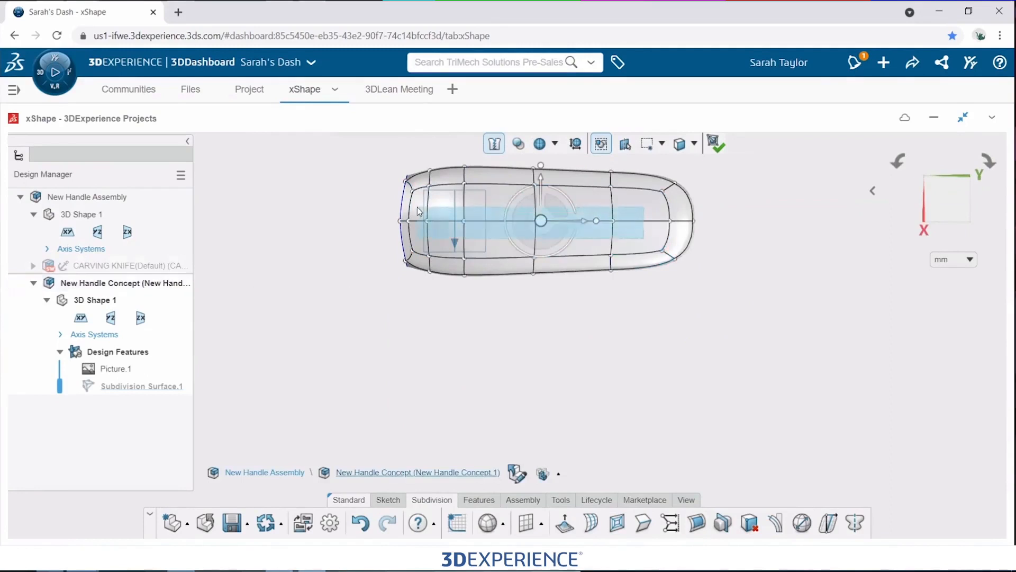
pyautogui.click(418, 208)
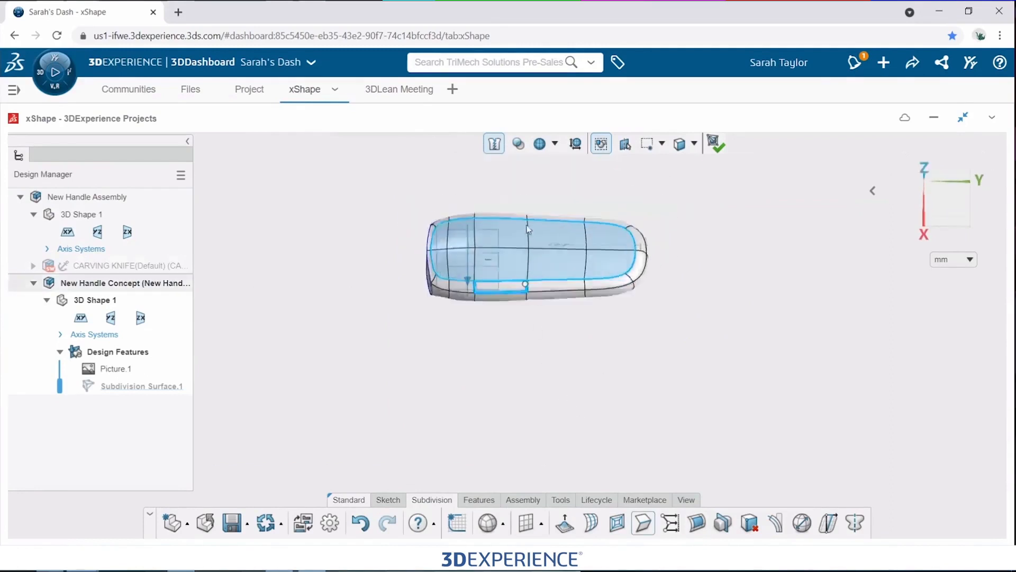
pyautogui.moveTo(531, 257); pyautogui.dragTo(541, 376)
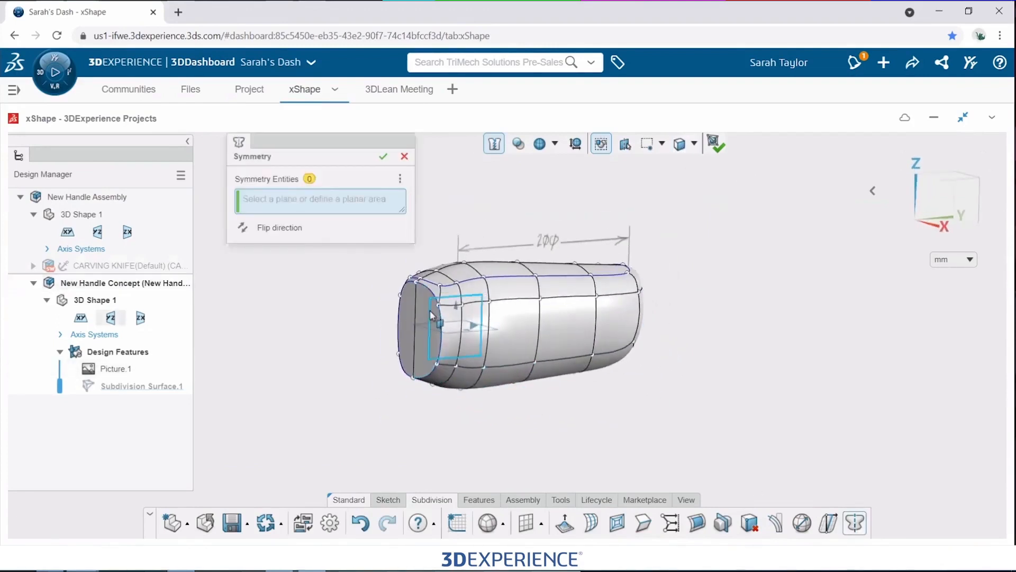
# Use the YZ plane as the mirror plane for the symmetry
pyautogui.click(404, 157)
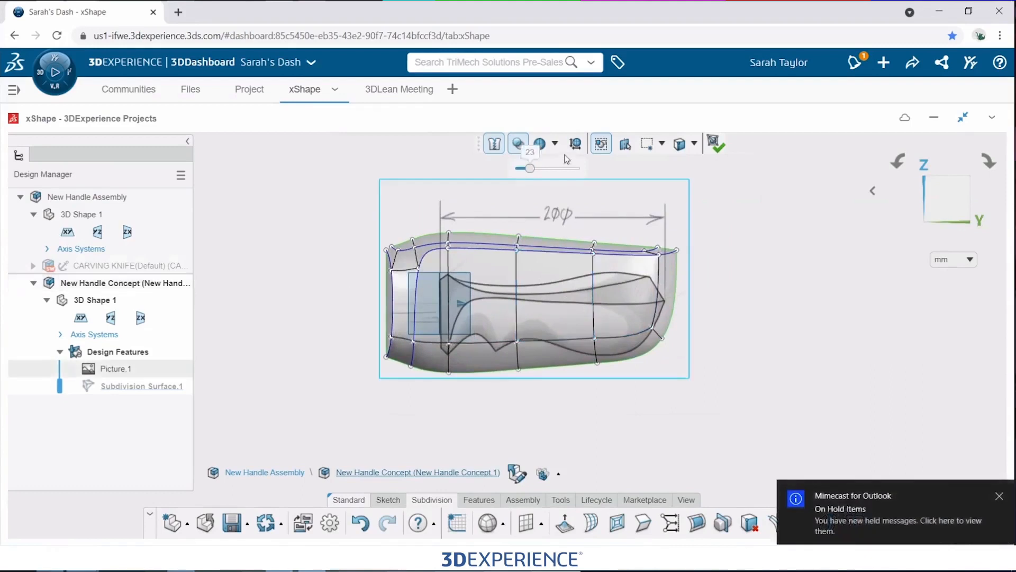
pyautogui.moveTo(574, 144)
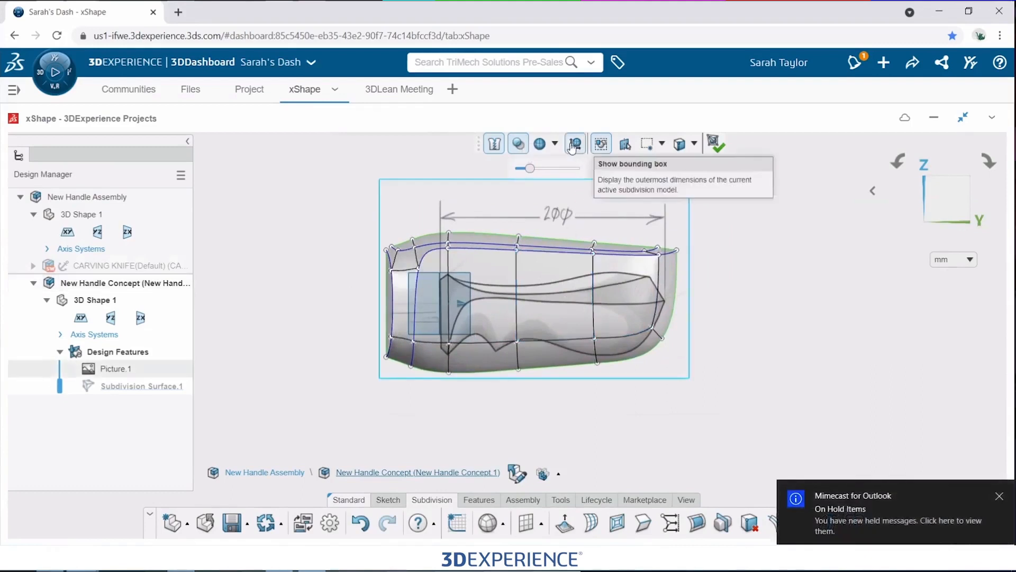
# Scale the mesh non-uniformly by bounding box to 60 by 200 by 75 mm
pyautogui.click(574, 144)
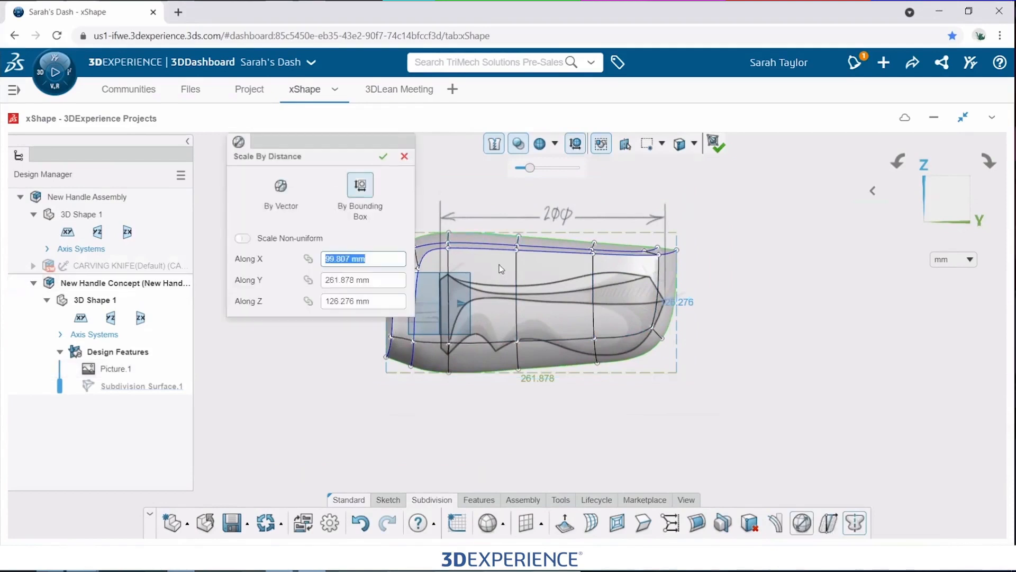
pyautogui.click(242, 238)
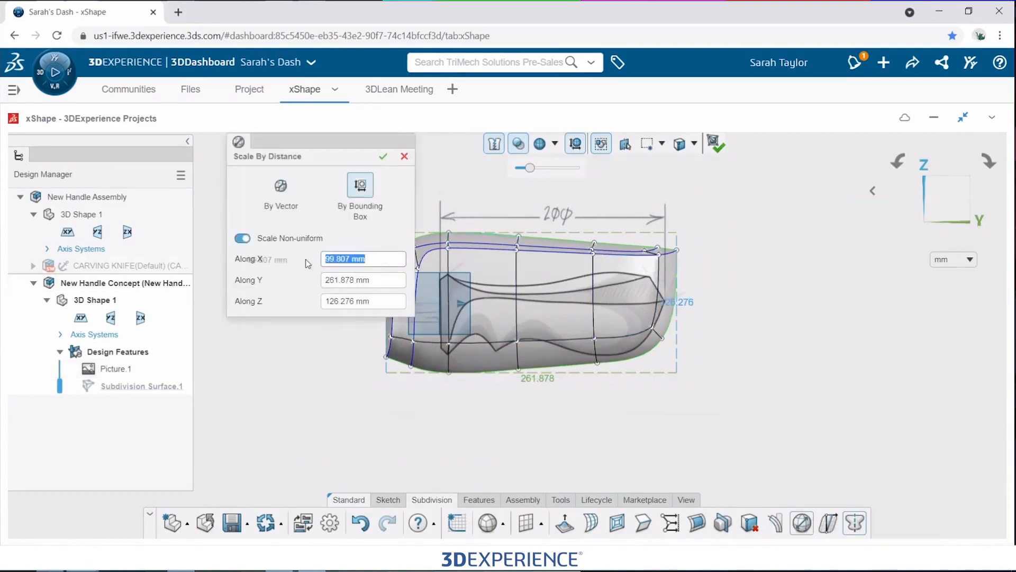
pyautogui.moveTo(364, 279)
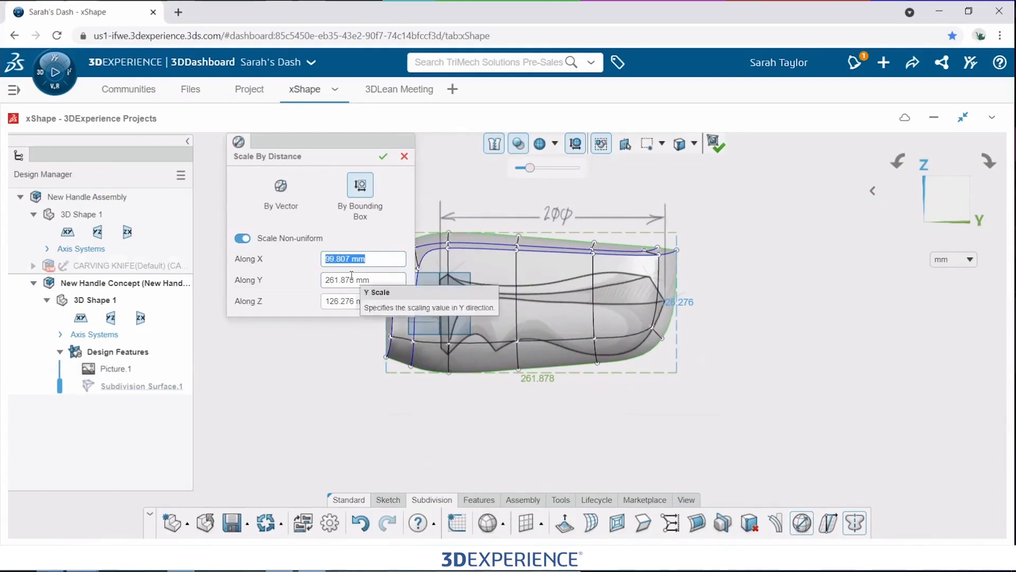
pyautogui.write('60 mm')
pyautogui.click(363, 301)
pyautogui.write('75')
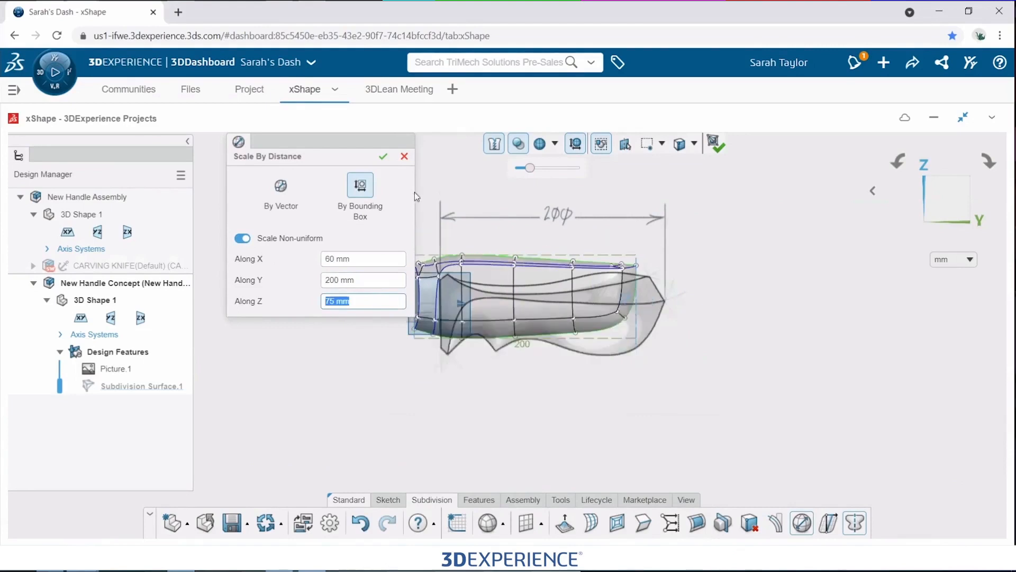
pyautogui.click(384, 157)
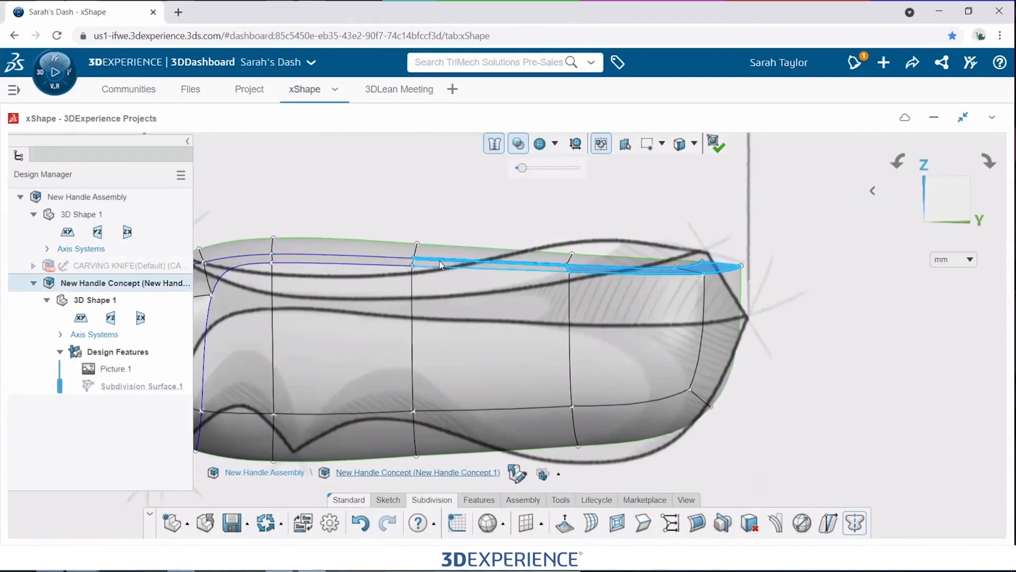
# Drag the top edge along the handle onto the sketched upper curve
pyautogui.click(600, 266)
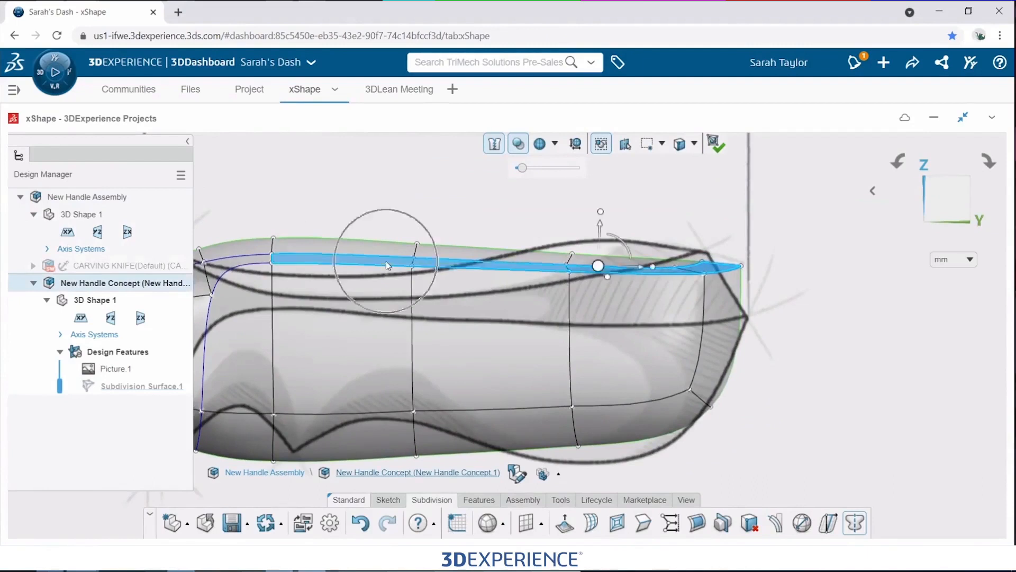
pyautogui.moveTo(600, 266); pyautogui.dragTo(534, 265)
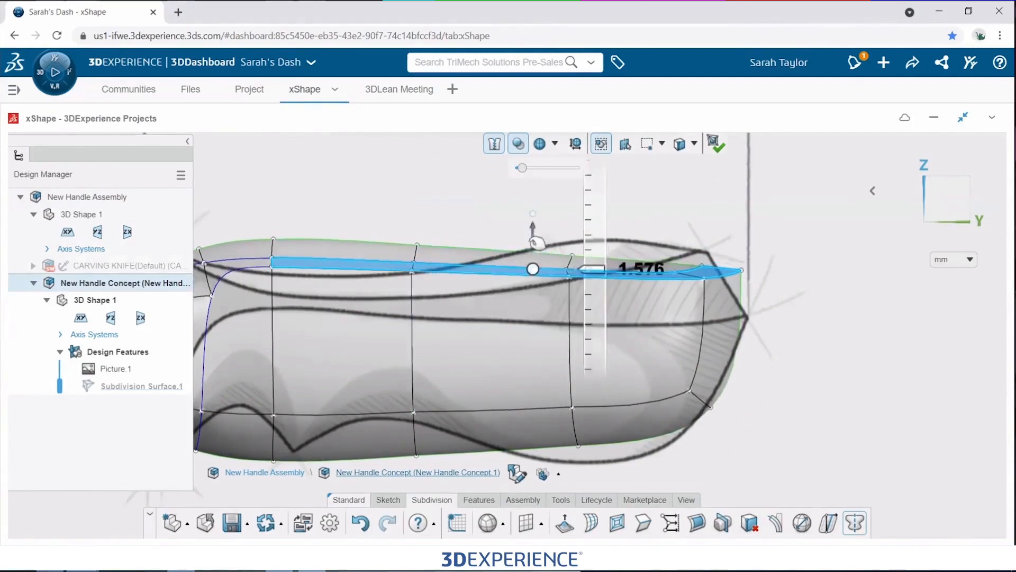
pyautogui.moveTo(532, 268); pyautogui.dragTo(532, 304)
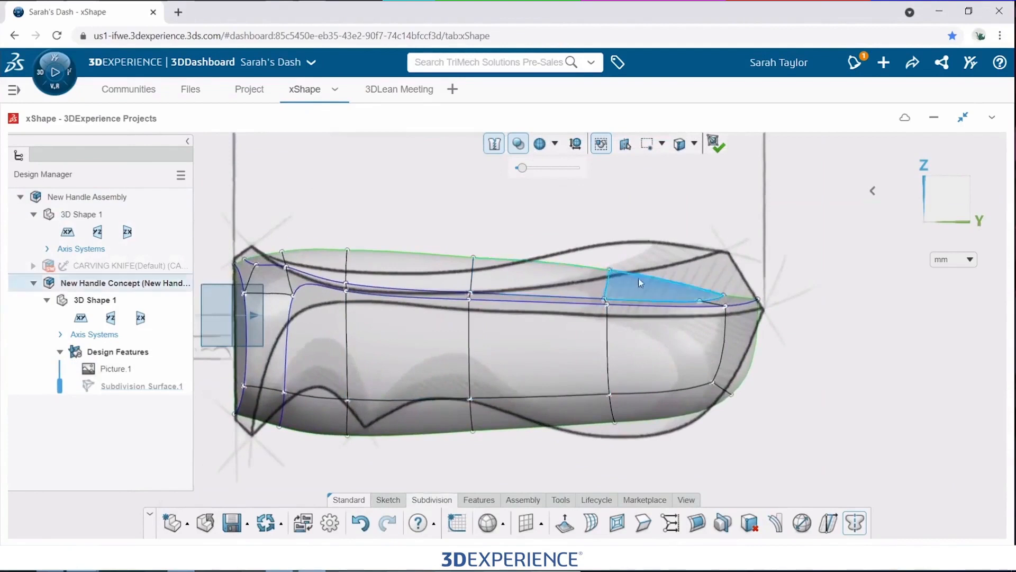
pyautogui.moveTo(639, 282); pyautogui.dragTo(656, 242)
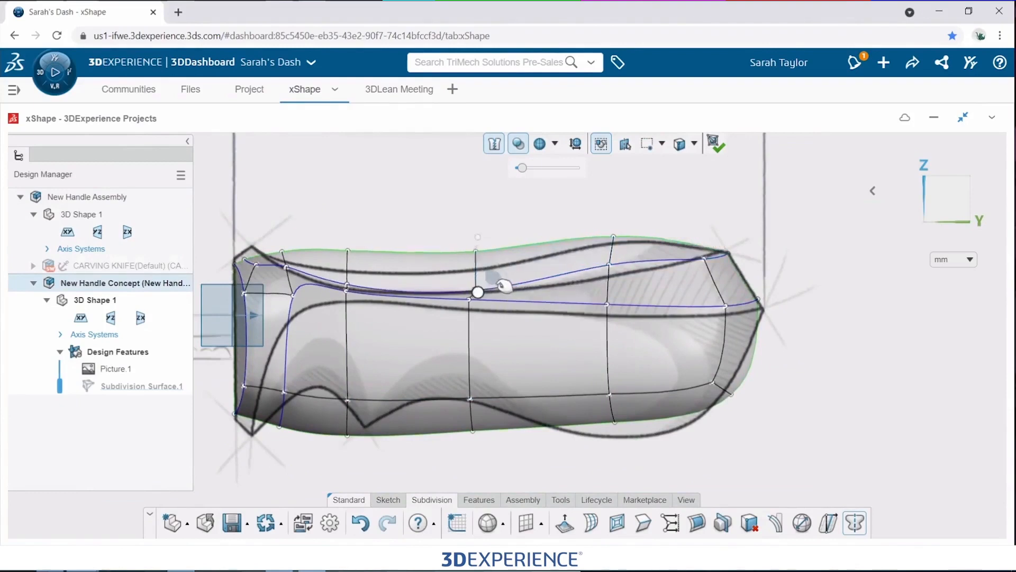
pyautogui.moveTo(478, 292); pyautogui.dragTo(606, 276)
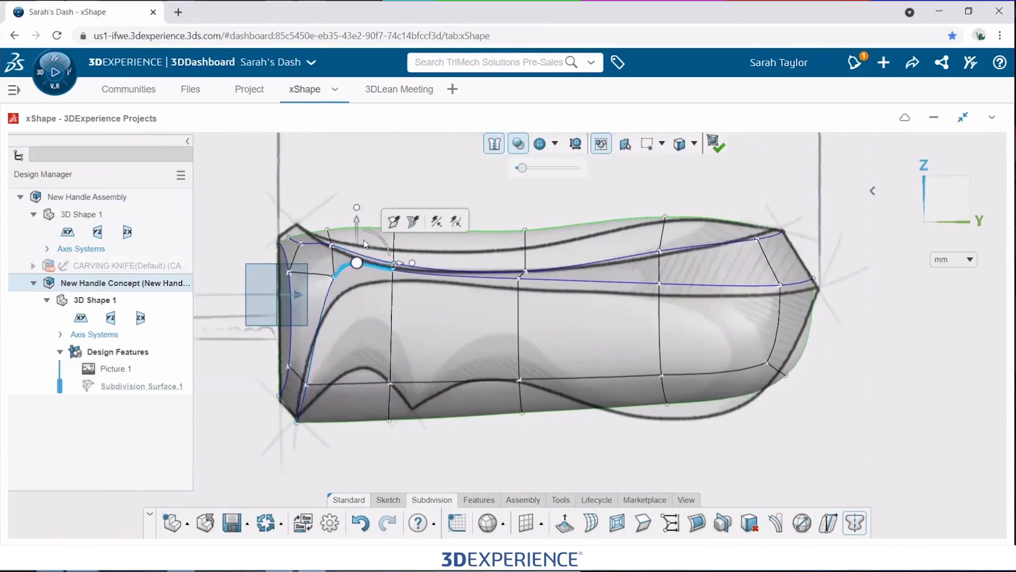
# Move the rear top edge and back corner point onto the sketch outline
pyautogui.moveTo(356, 263); pyautogui.dragTo(356, 289)
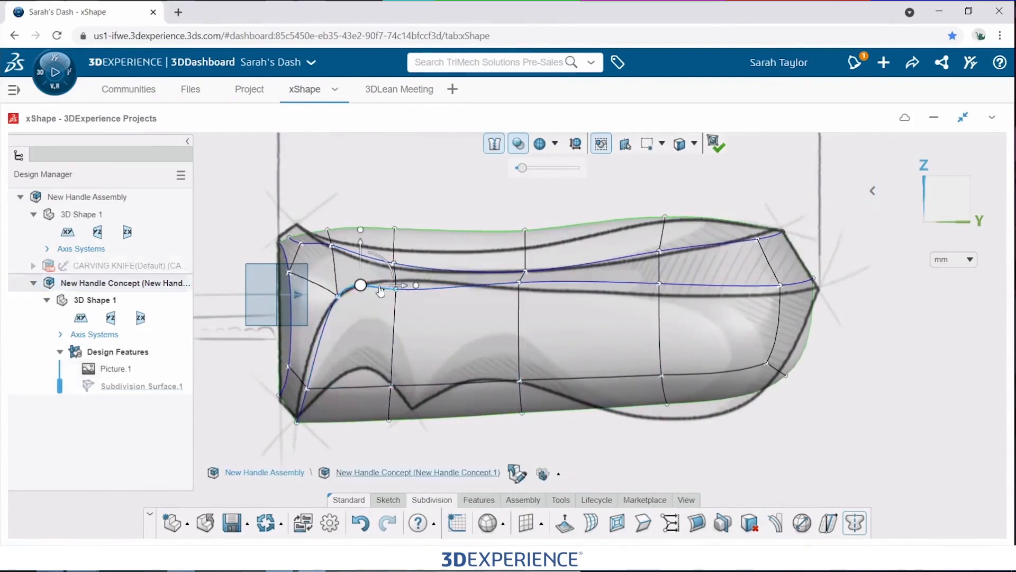
pyautogui.moveTo(361, 286); pyautogui.dragTo(518, 282)
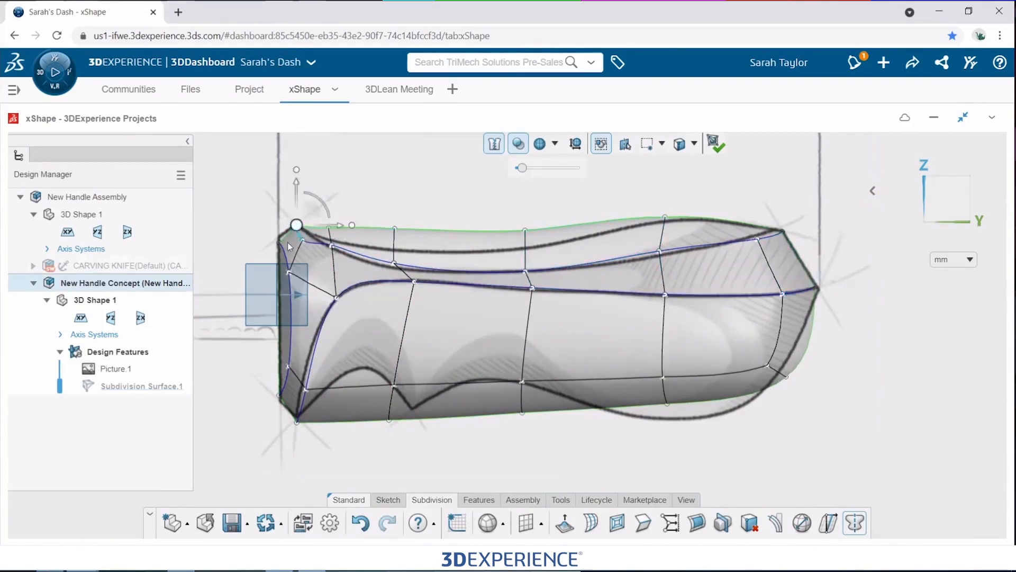
pyautogui.moveTo(296, 225); pyautogui.dragTo(332, 245)
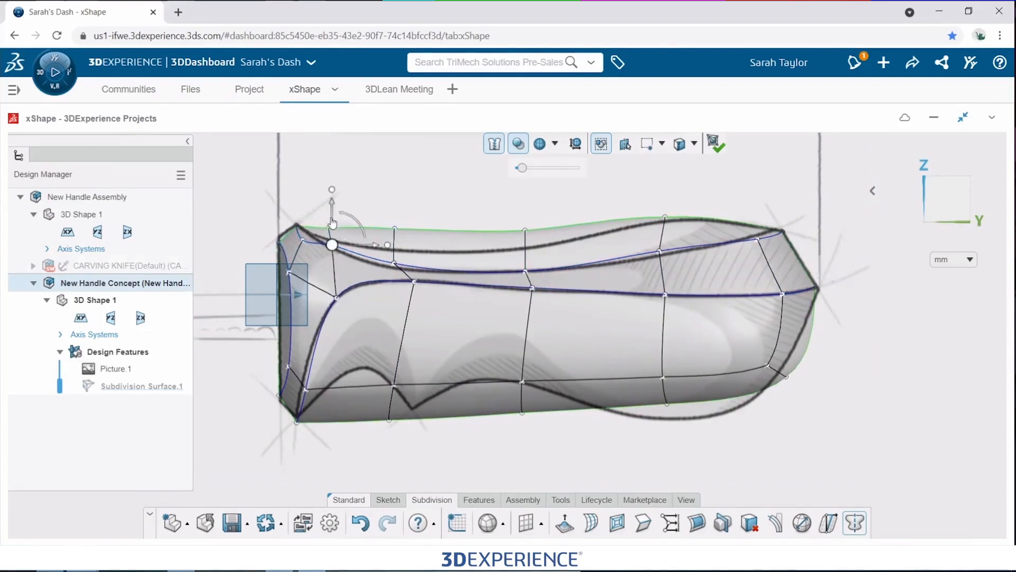
pyautogui.moveTo(332, 246); pyautogui.dragTo(344, 255)
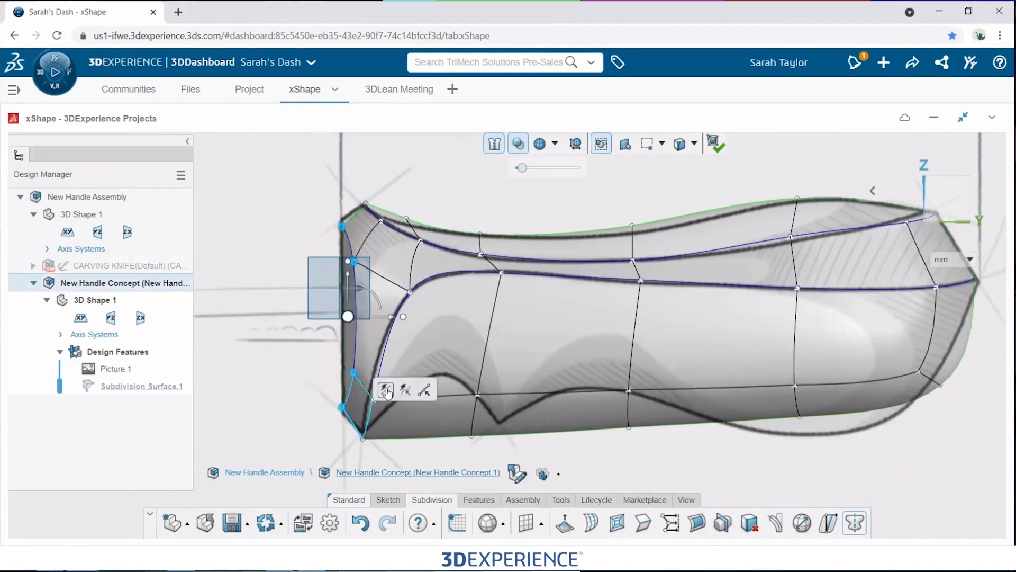
# Line Align the rear-end vertices into a straight line and confirm
pyautogui.click(386, 389)
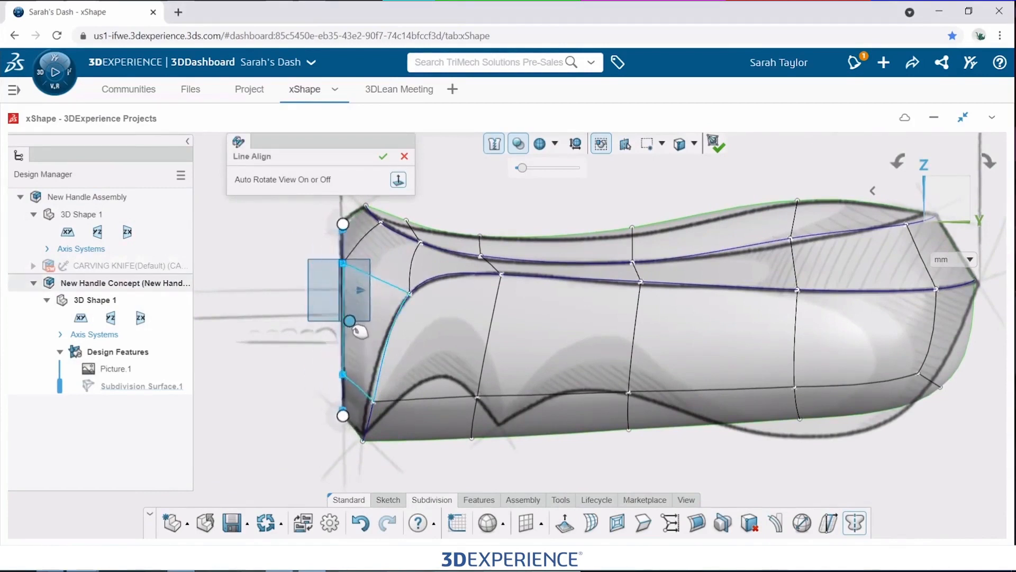
pyautogui.click(384, 156)
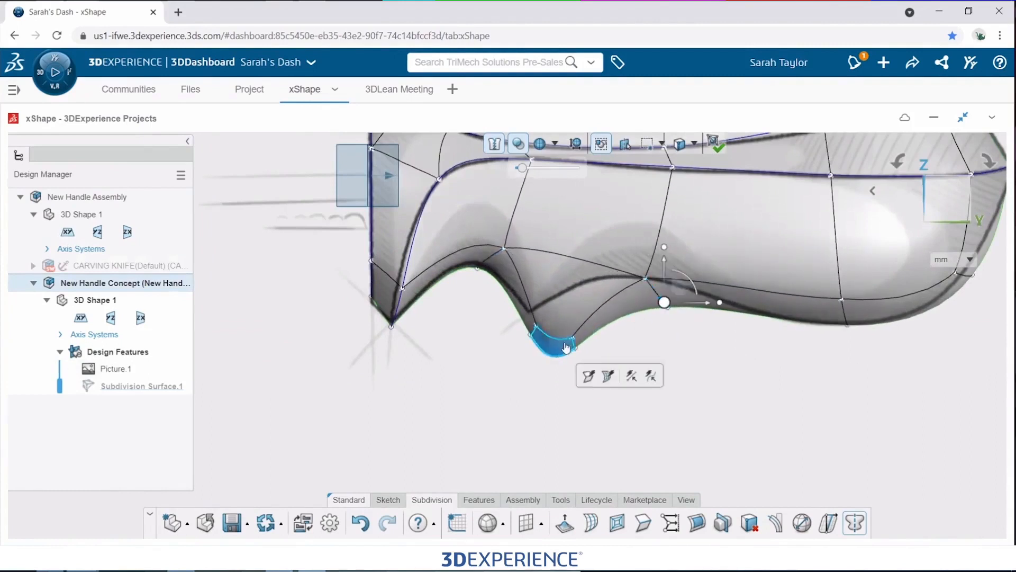
# Pull the underside face inward and smooth its edge to shape the finger grip notch
pyautogui.moveTo(564, 346); pyautogui.dragTo(558, 317)
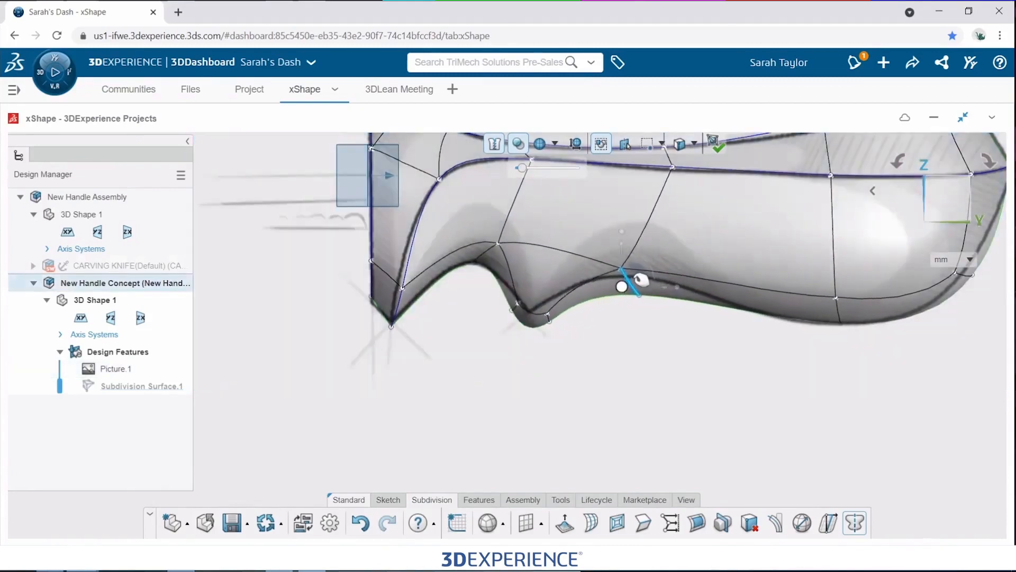
pyautogui.moveTo(623, 287); pyautogui.dragTo(632, 287)
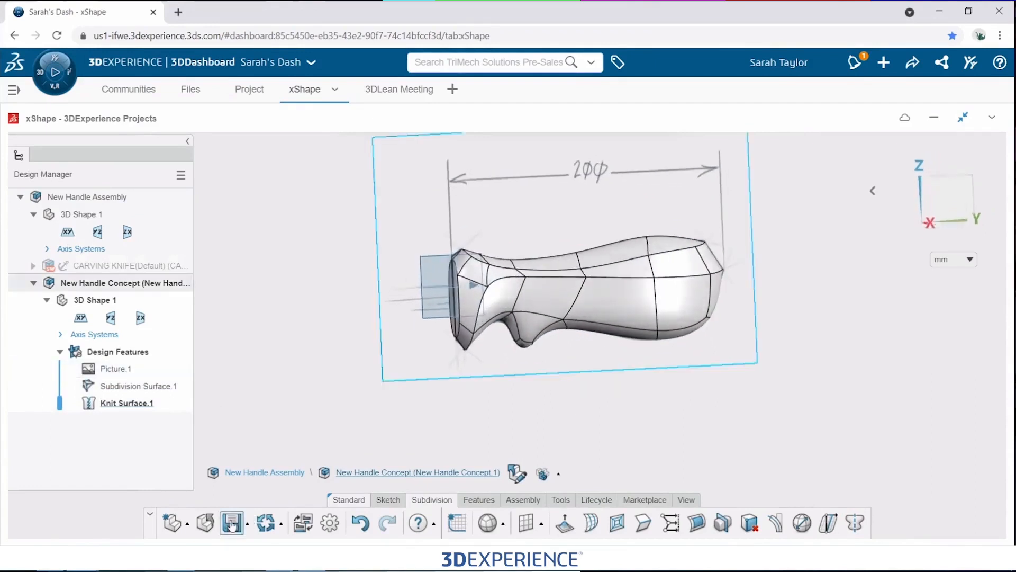
# Save the finished handle design containing Knit Surface.1
pyautogui.click(231, 523)
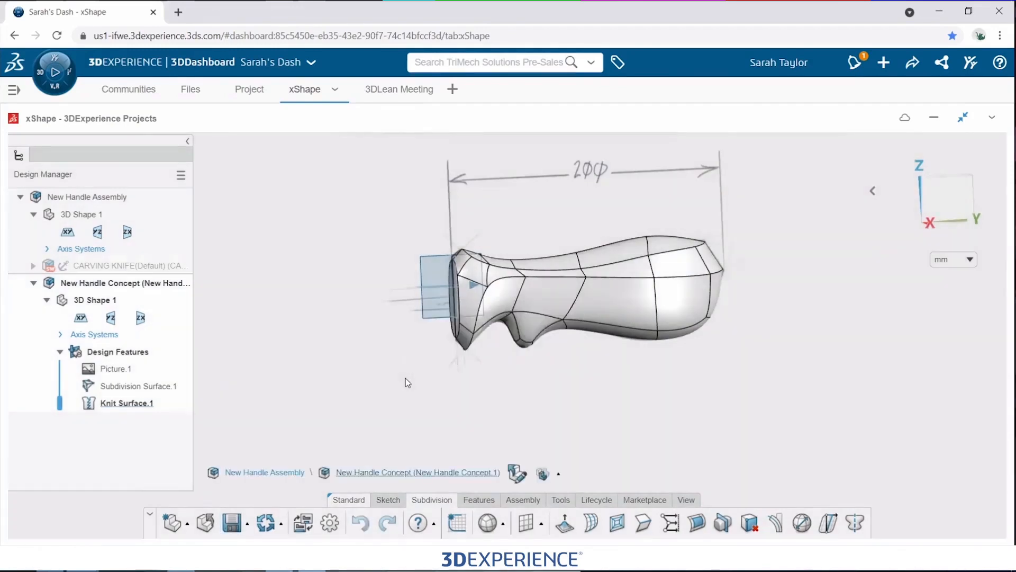
pyautogui.click(115, 368)
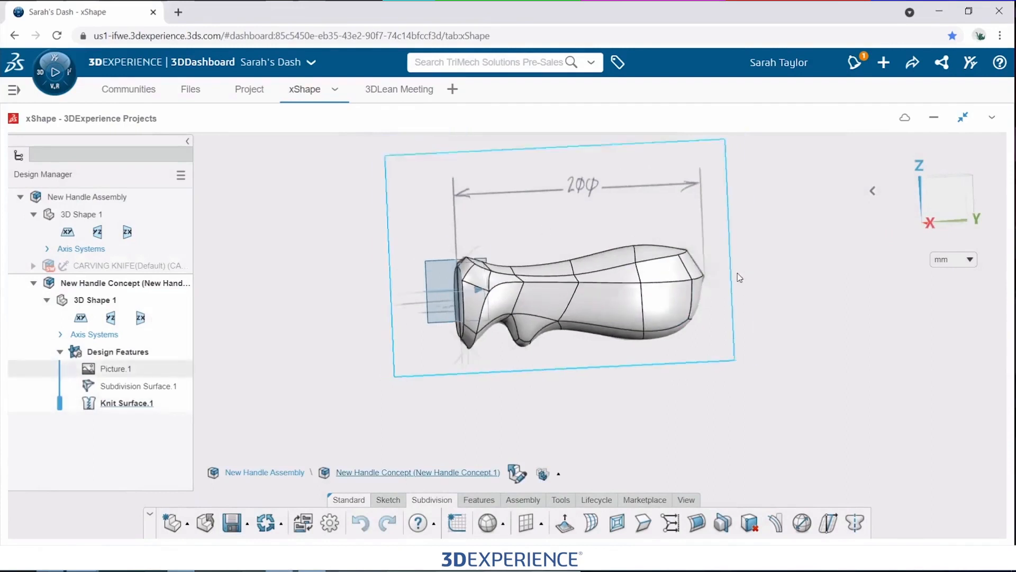